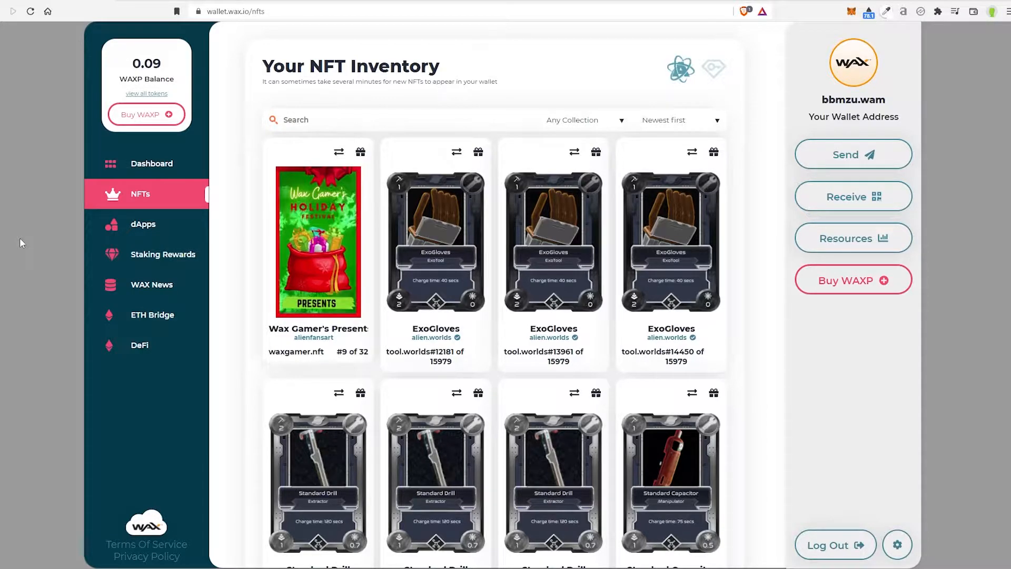
pyautogui.moveTo(853, 238)
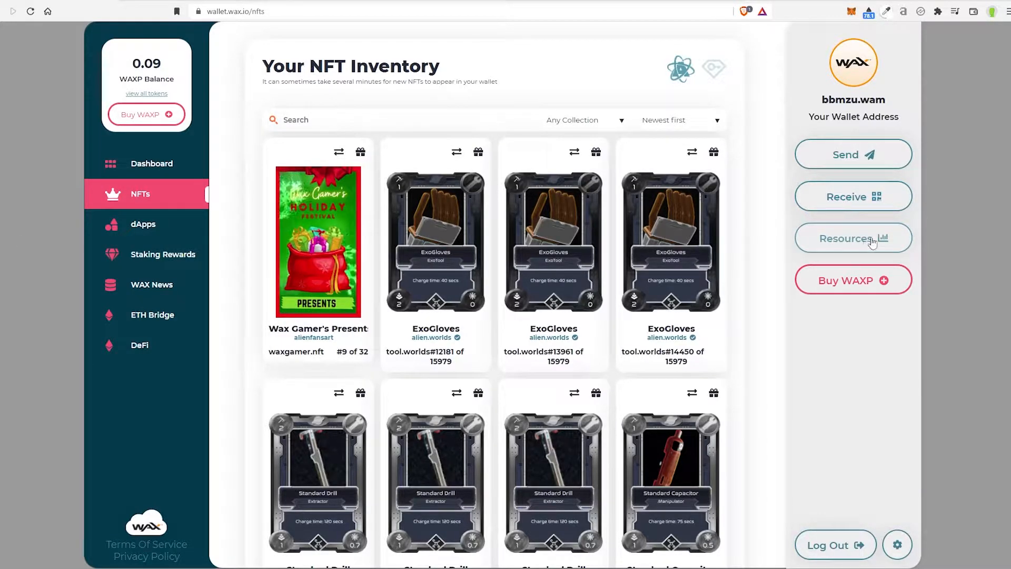
# Open Network Resources from the NFTs page sidebar to view CPU, NET and RAM usage
pyautogui.click(853, 238)
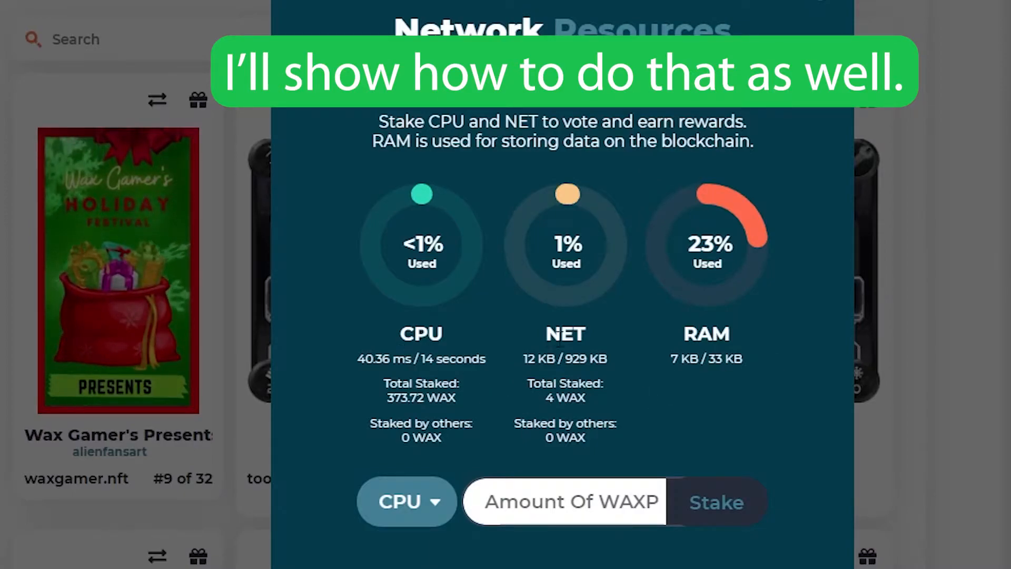
pyautogui.doubleClick(705, 334)
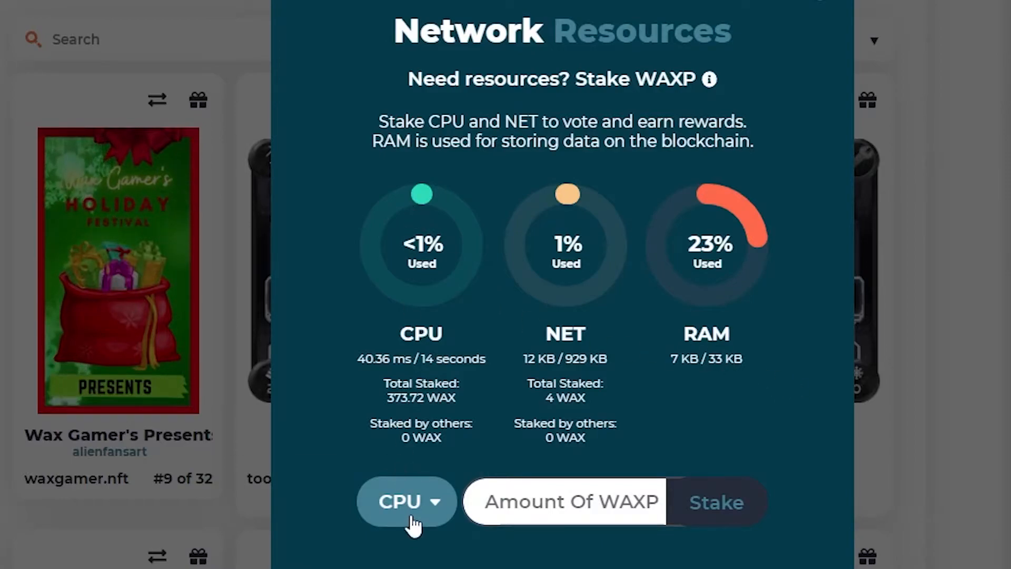
# Enter 100 WAXP as the CPU stake amount and select the 373.72 WAX CPU total
pyautogui.write('10')
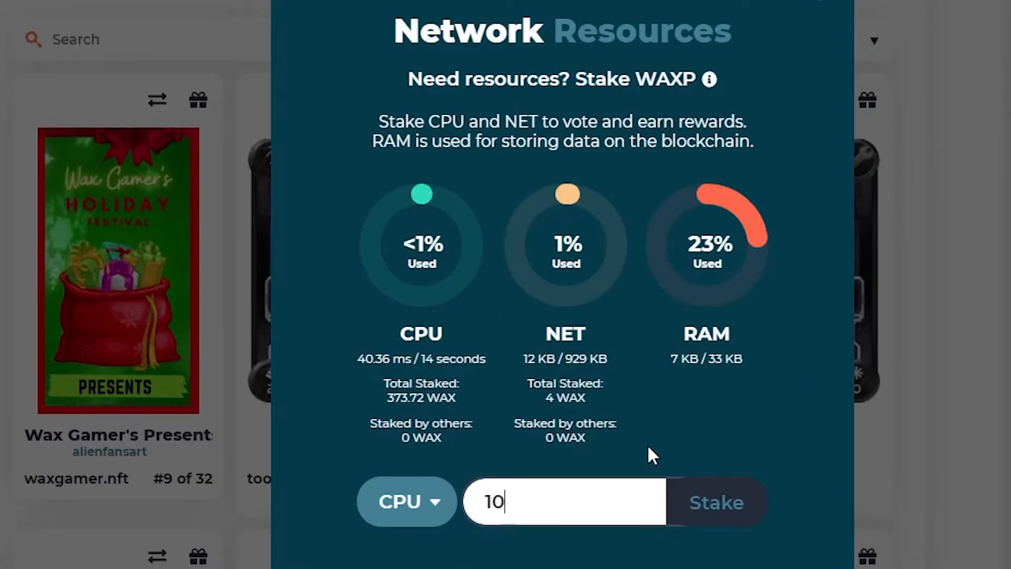
pyautogui.write('0')
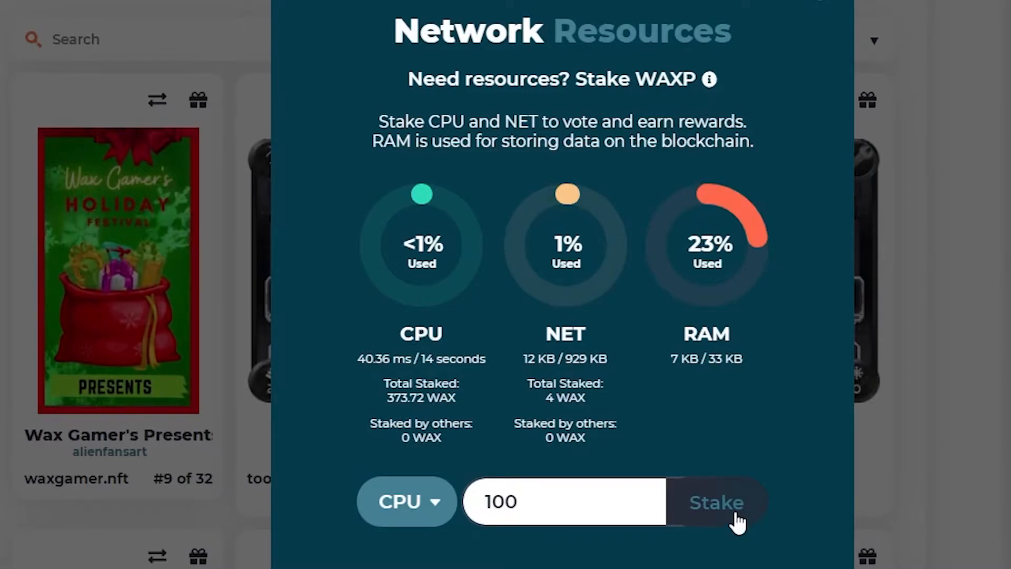
pyautogui.moveTo(469, 404)
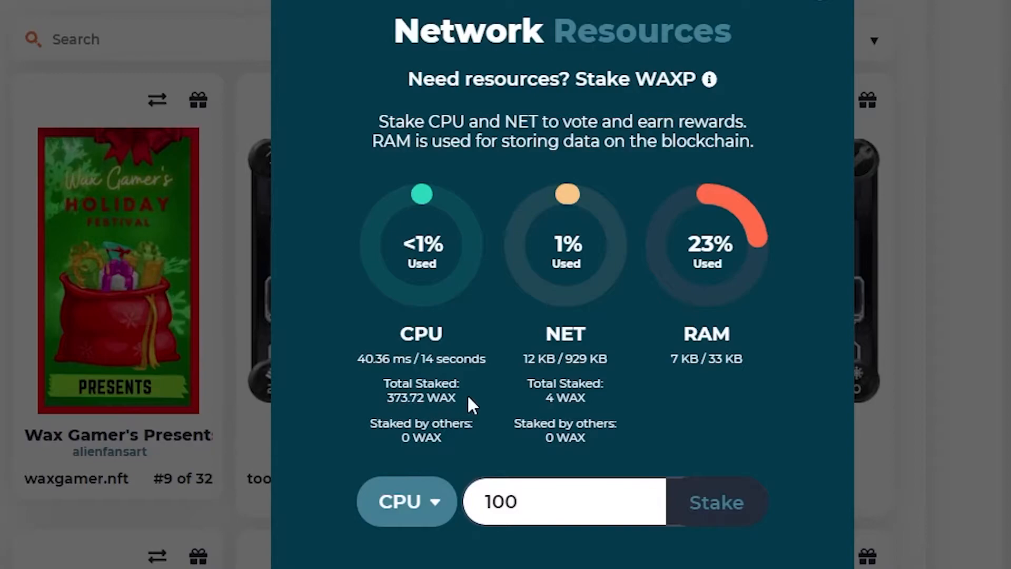
pyautogui.moveTo(390, 405)
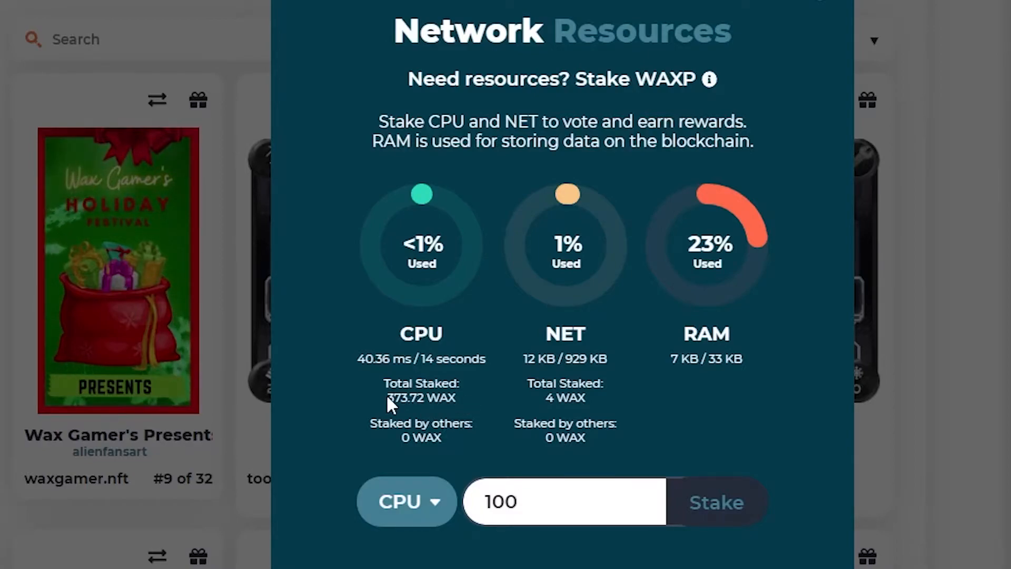
pyautogui.doubleClick(419, 397)
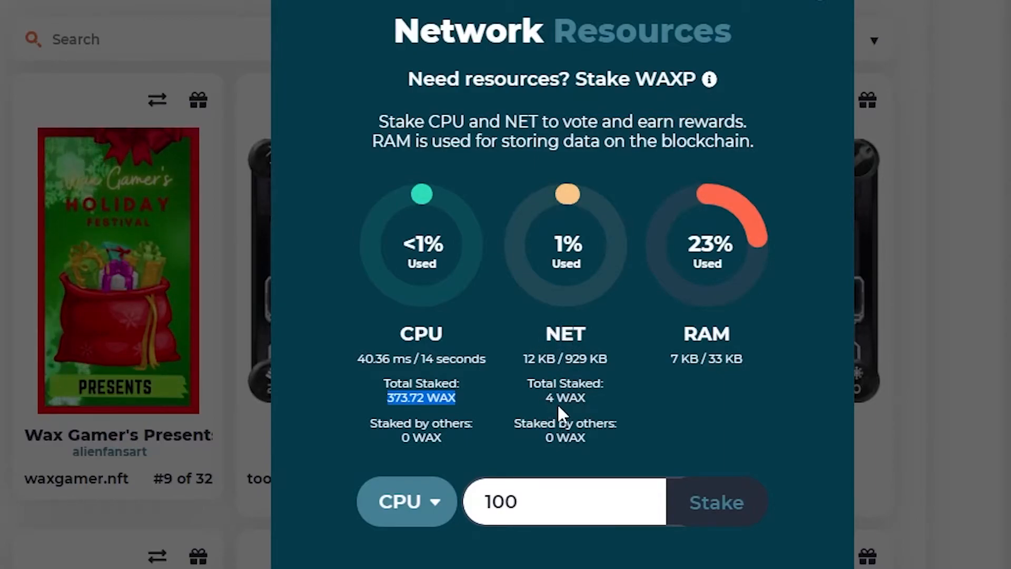
pyautogui.moveTo(574, 281)
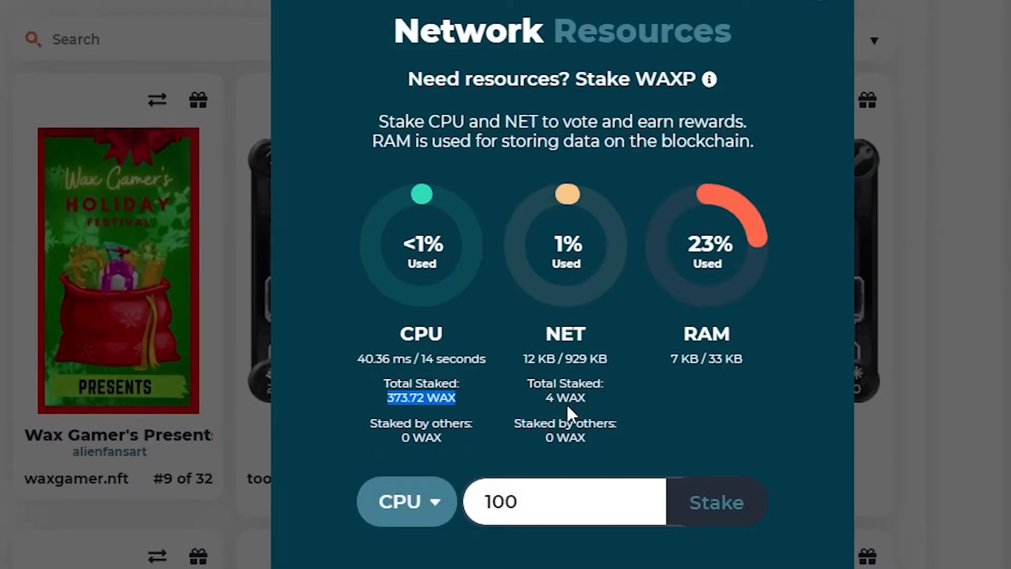
pyautogui.moveTo(693, 412)
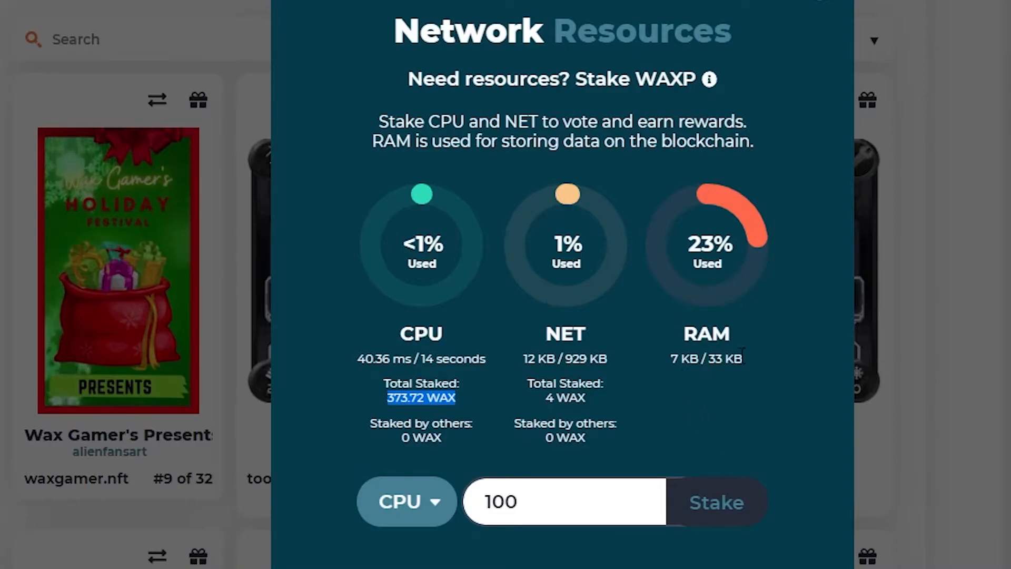
# Switch the stake resource type through NET to RAM and enter 2 WAXP
pyautogui.click(563, 502)
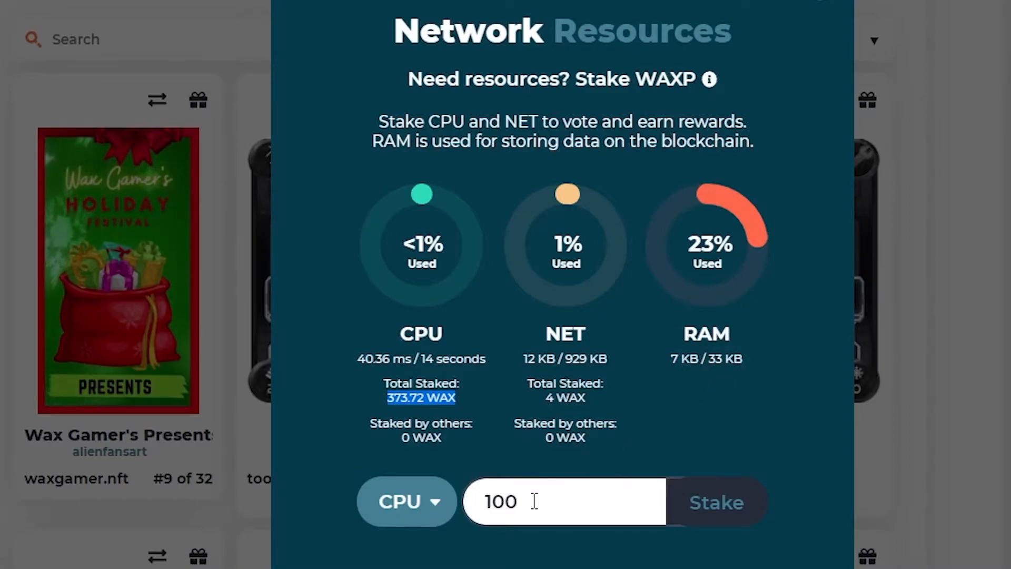
pyautogui.click(406, 502)
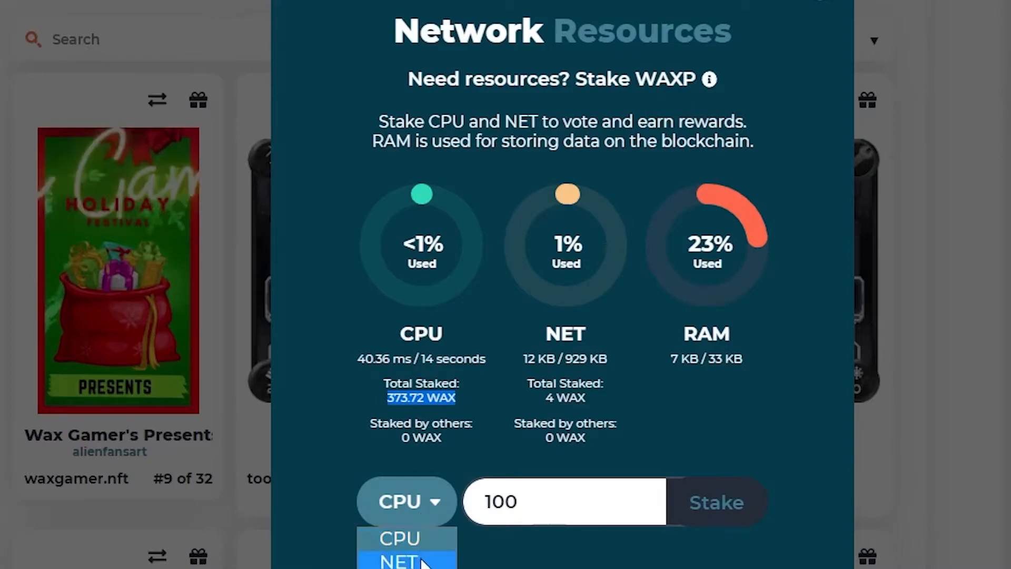
pyautogui.click(405, 559)
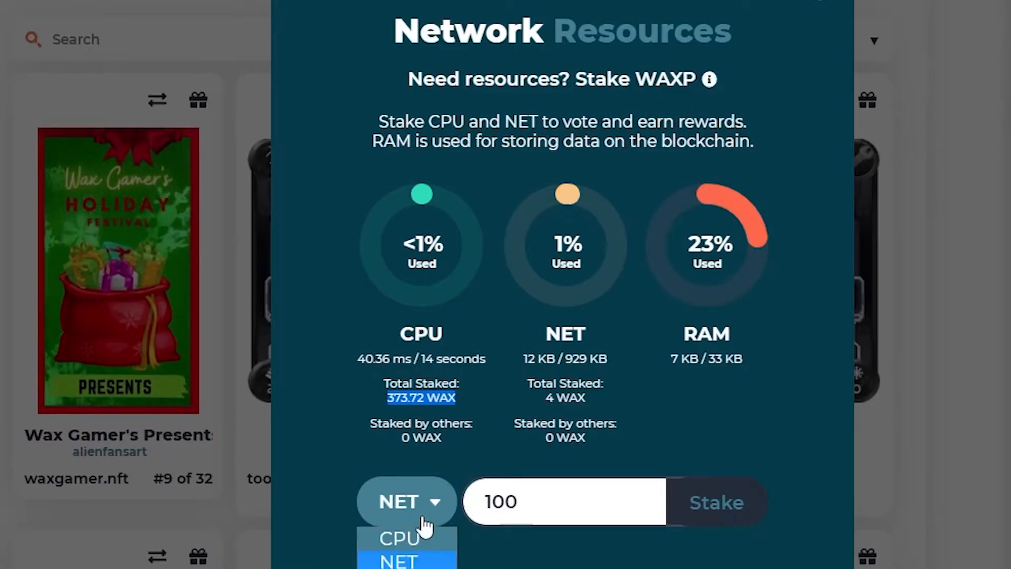
pyautogui.click(405, 501)
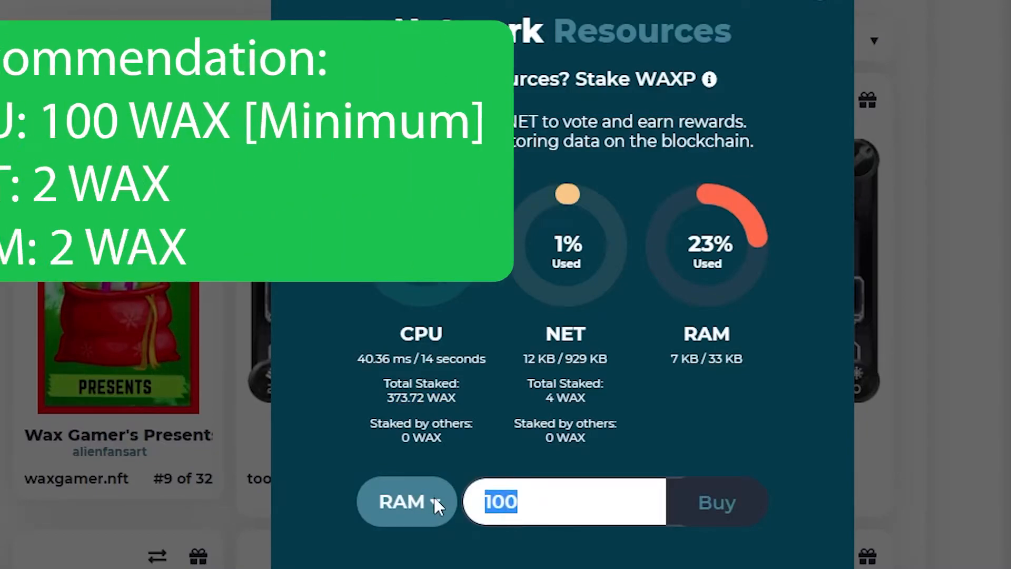
pyautogui.write('2')
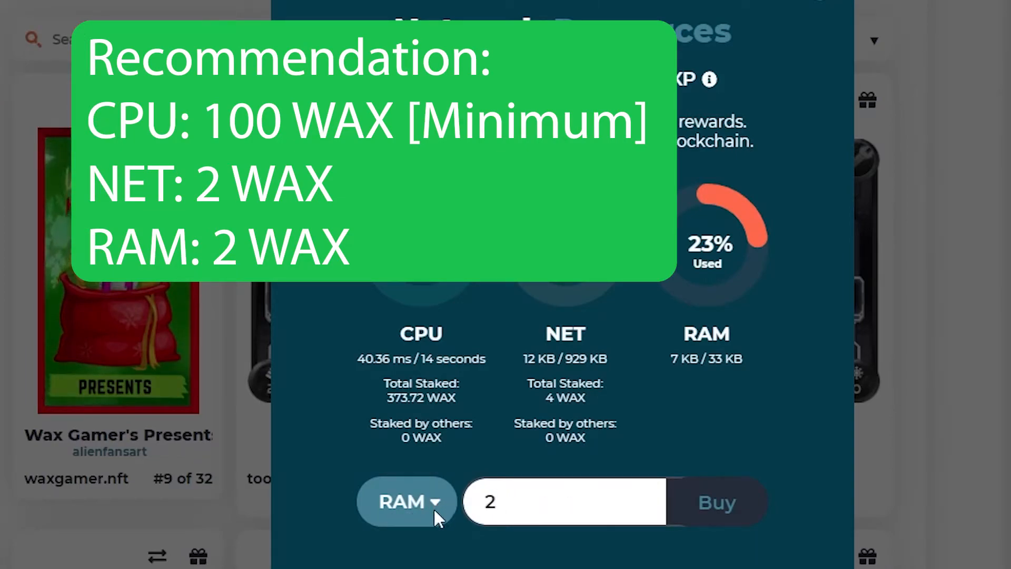
# Change the stake resource type to NET, then back to CPU
pyautogui.click(405, 502)
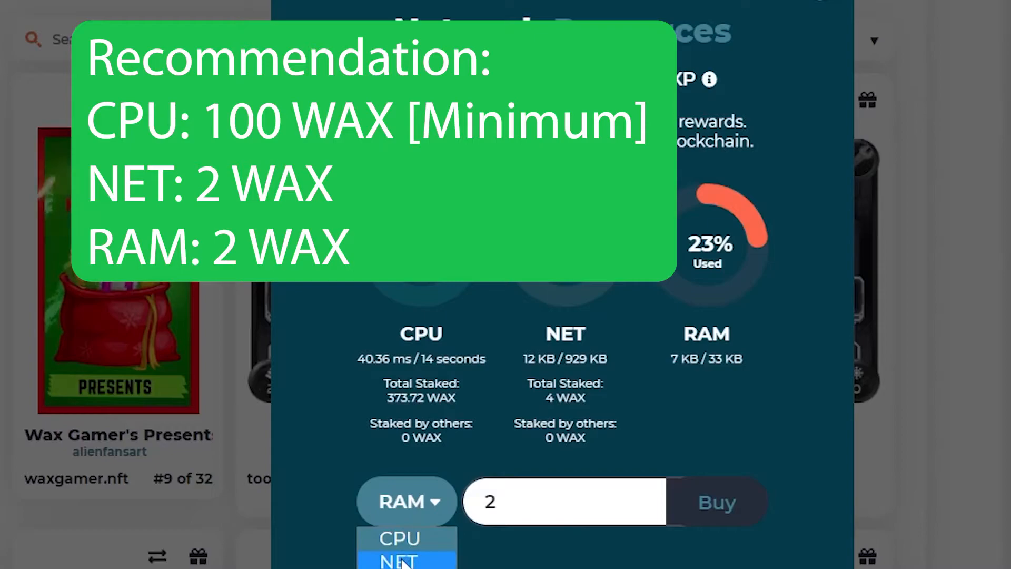
pyautogui.click(398, 560)
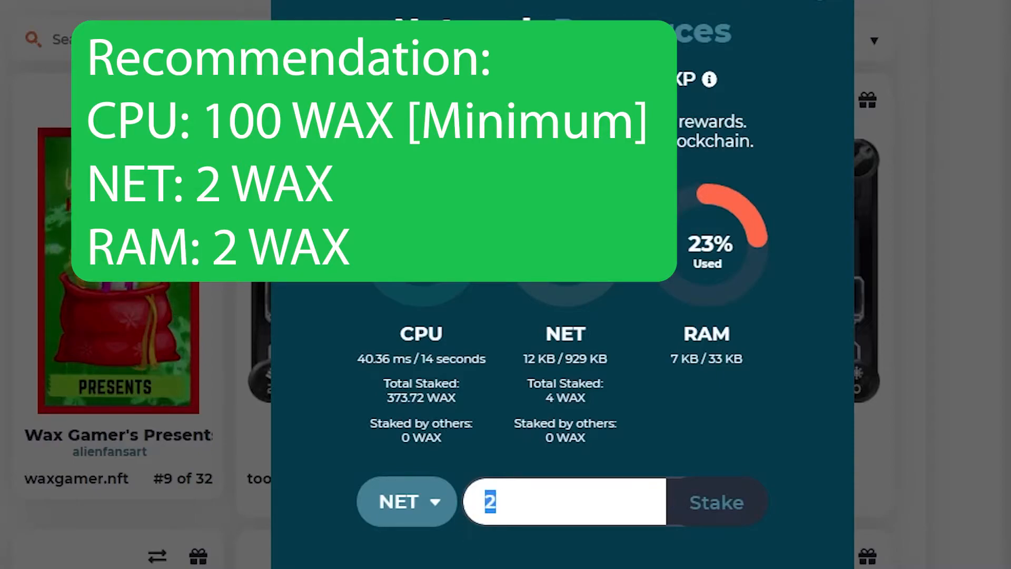
pyautogui.click(406, 501)
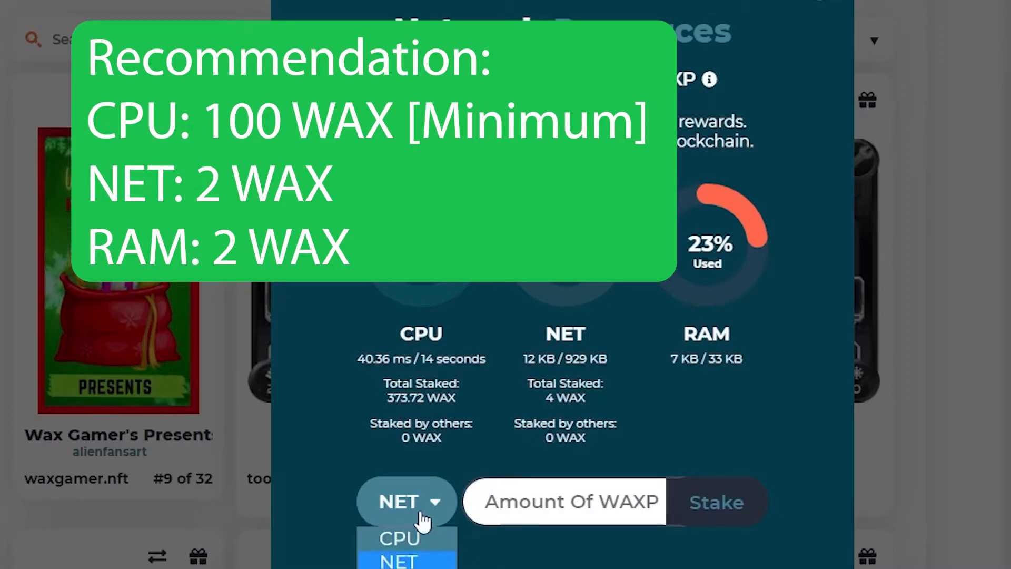
pyautogui.click(399, 538)
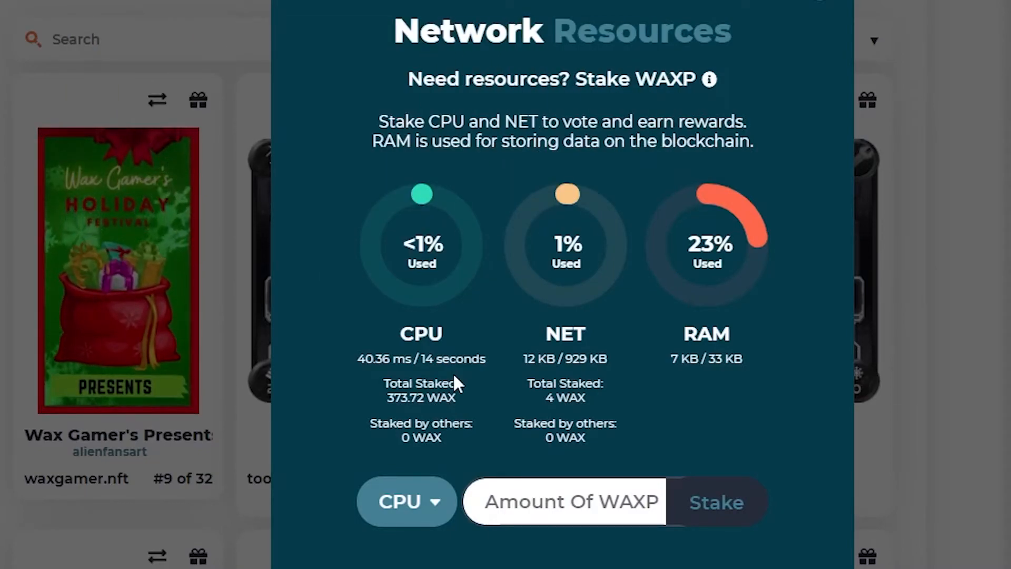
pyautogui.moveTo(832, 3)
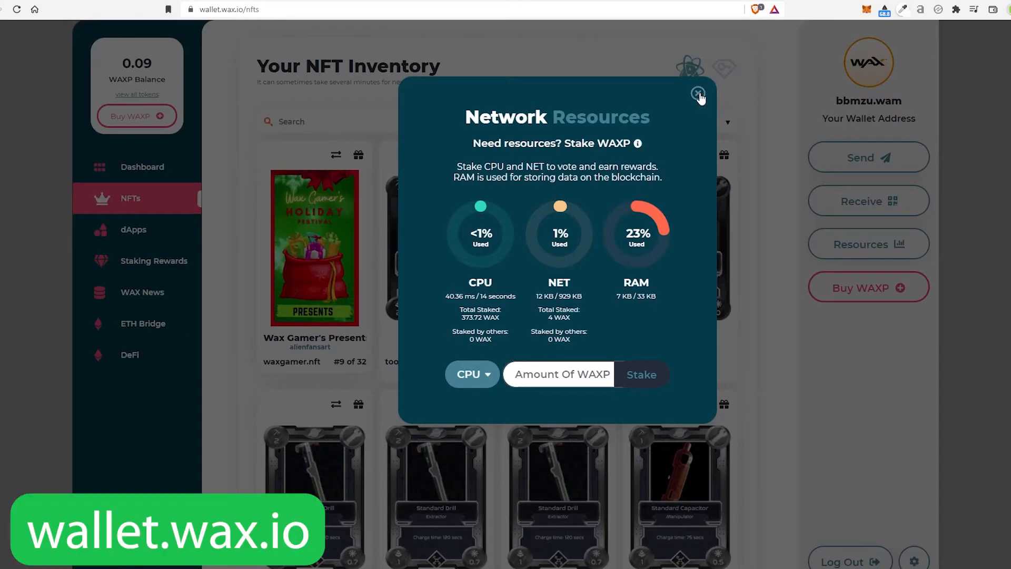
# Close the resources overview, visit the wallet dashboard, and return to the NFT inventory
pyautogui.click(697, 93)
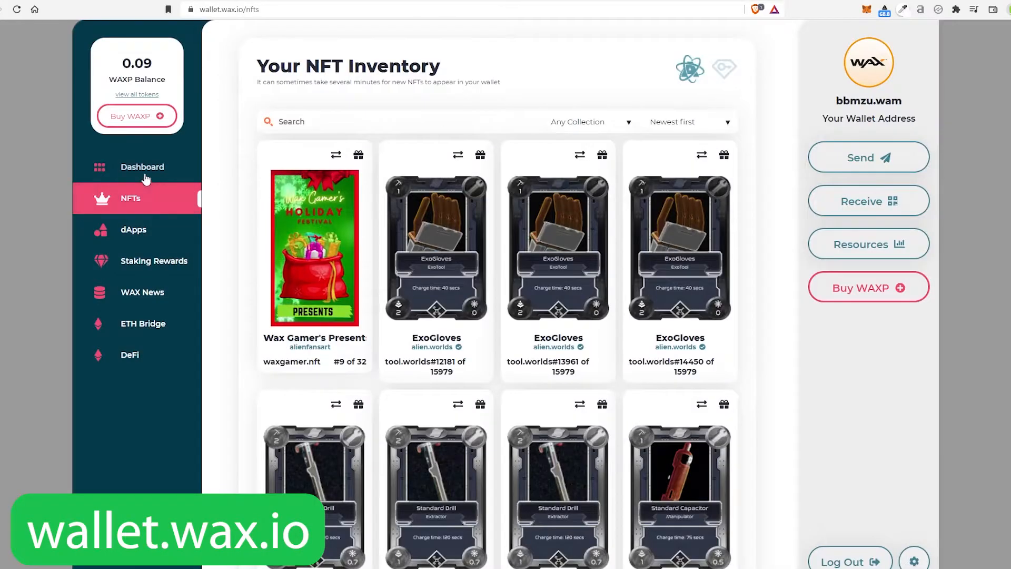
pyautogui.click(142, 166)
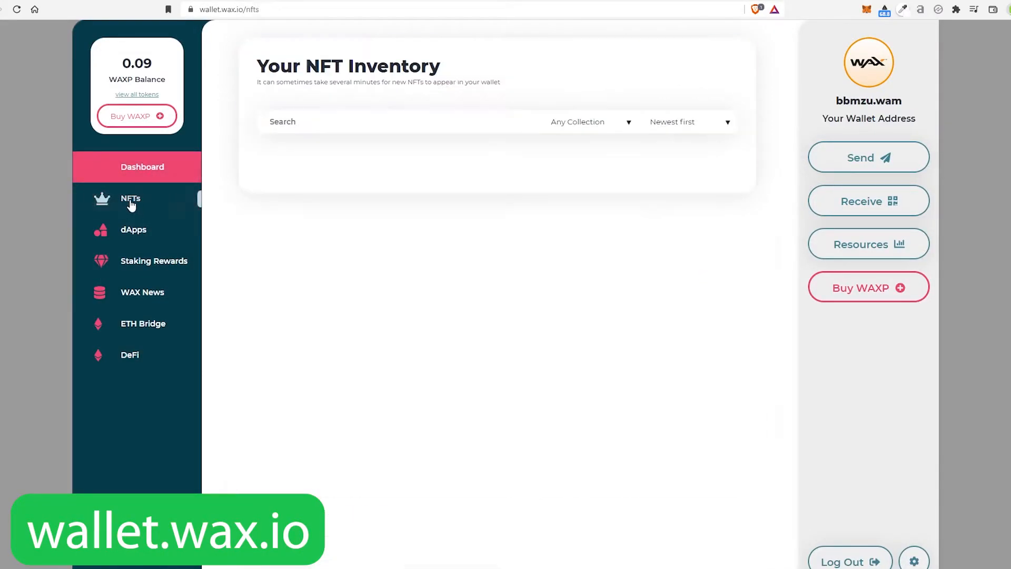
pyautogui.click(130, 199)
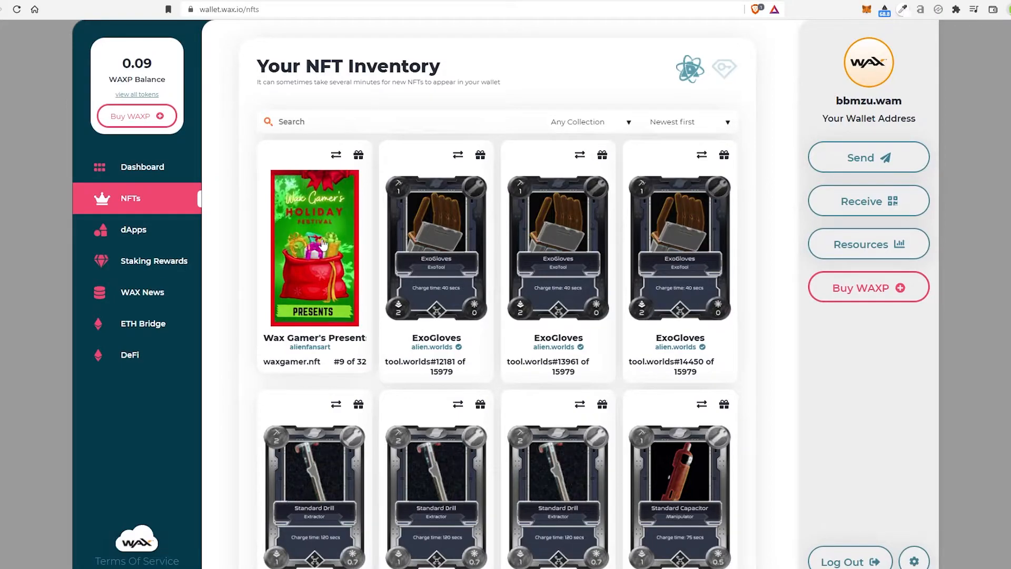
pyautogui.moveTo(177, 229)
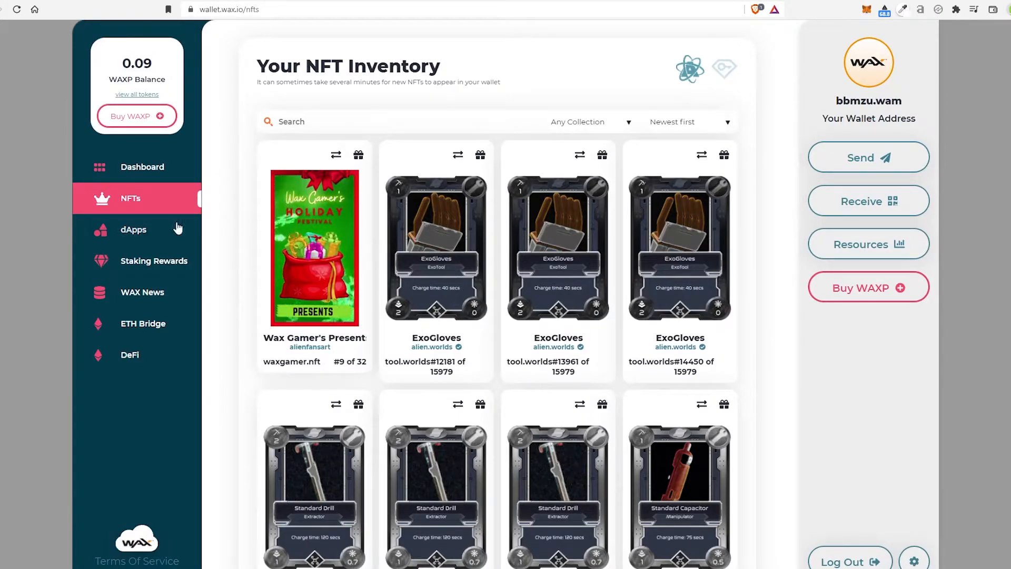
pyautogui.moveTo(139, 323)
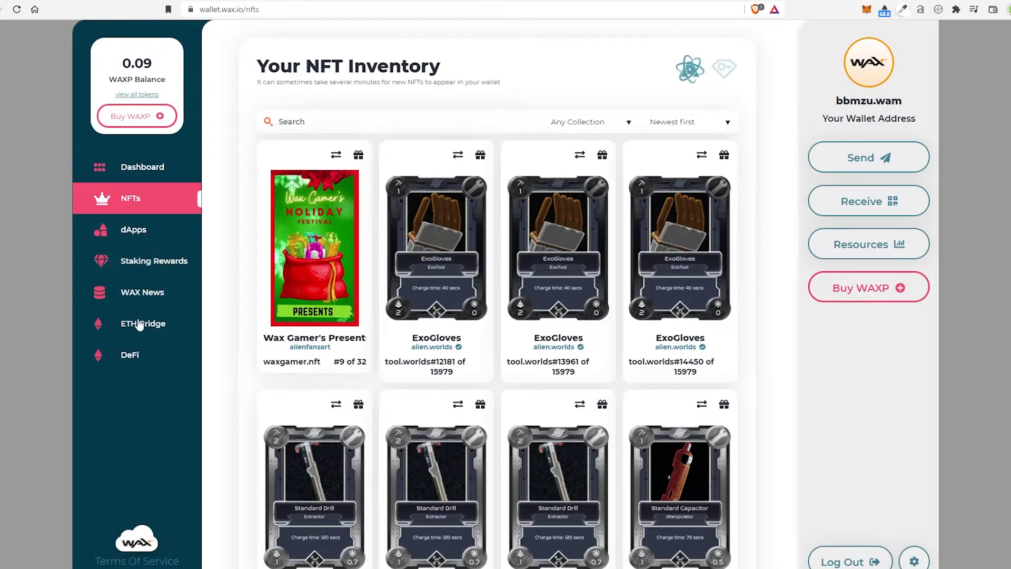
pyautogui.moveTo(154, 238)
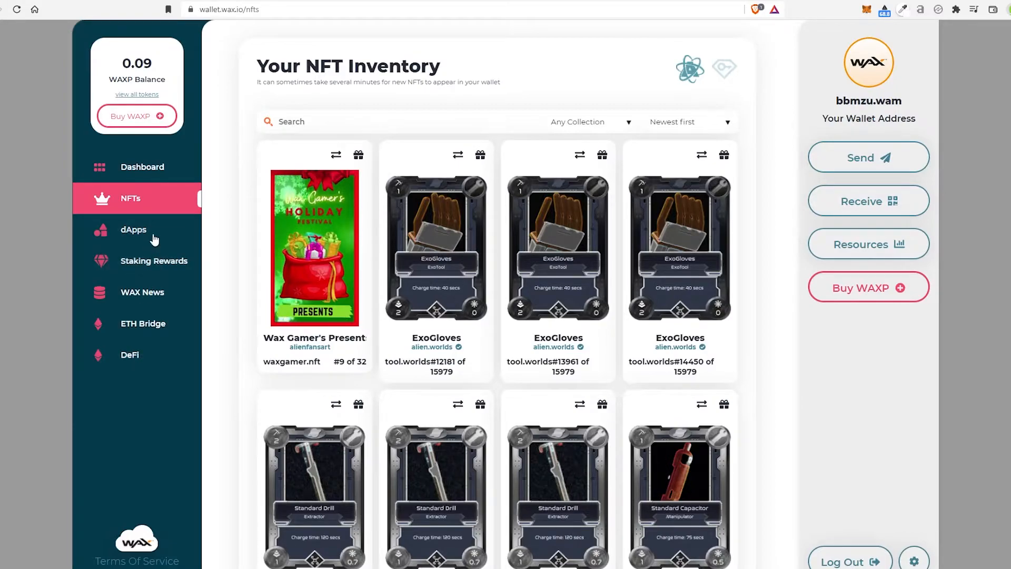
pyautogui.moveTo(780, 289)
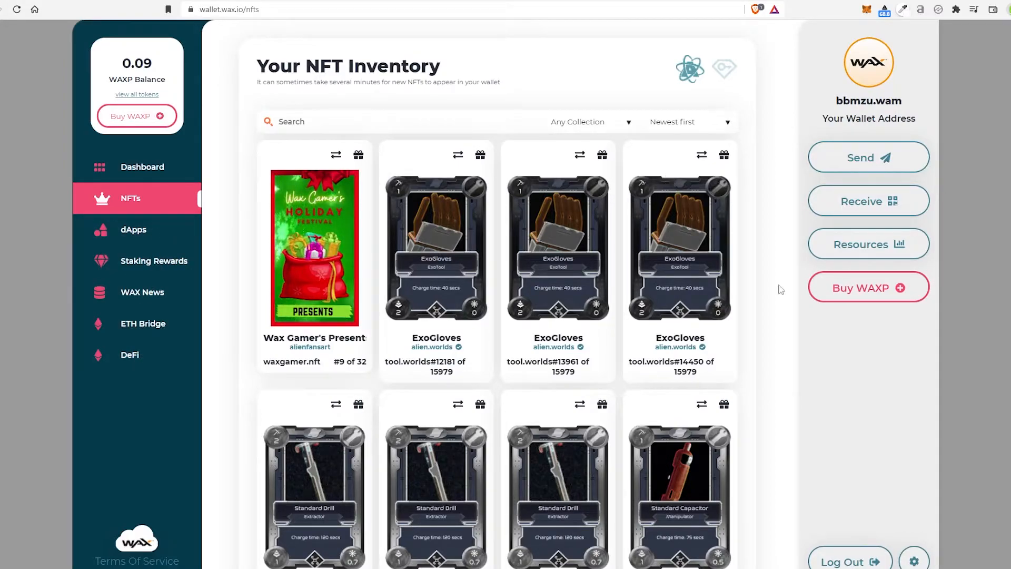
# Open, close, and reopen the Network Resources overview showing 373.72 WAX CPU and 4 WAX NET
pyautogui.click(867, 243)
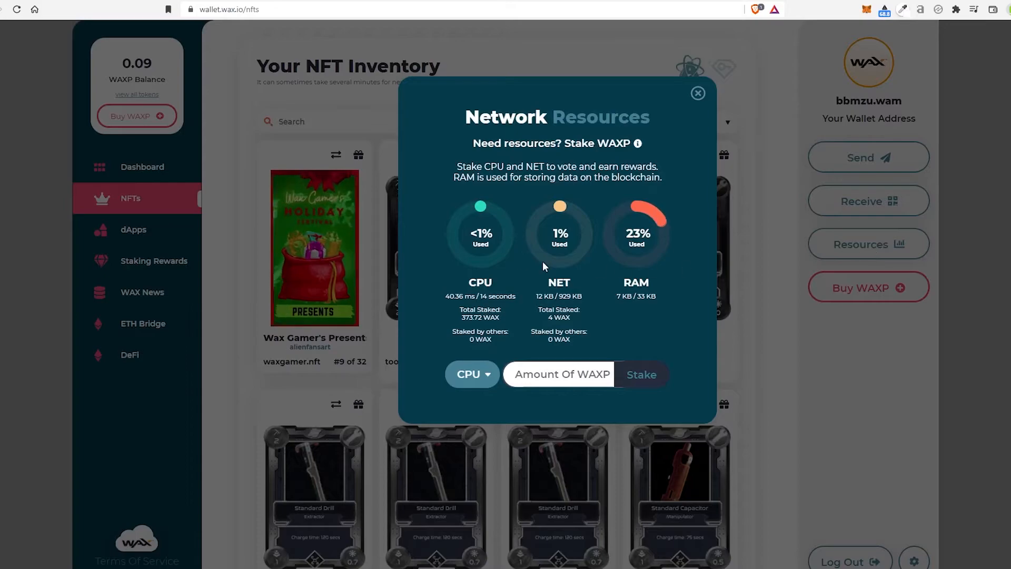
pyautogui.moveTo(711, 185)
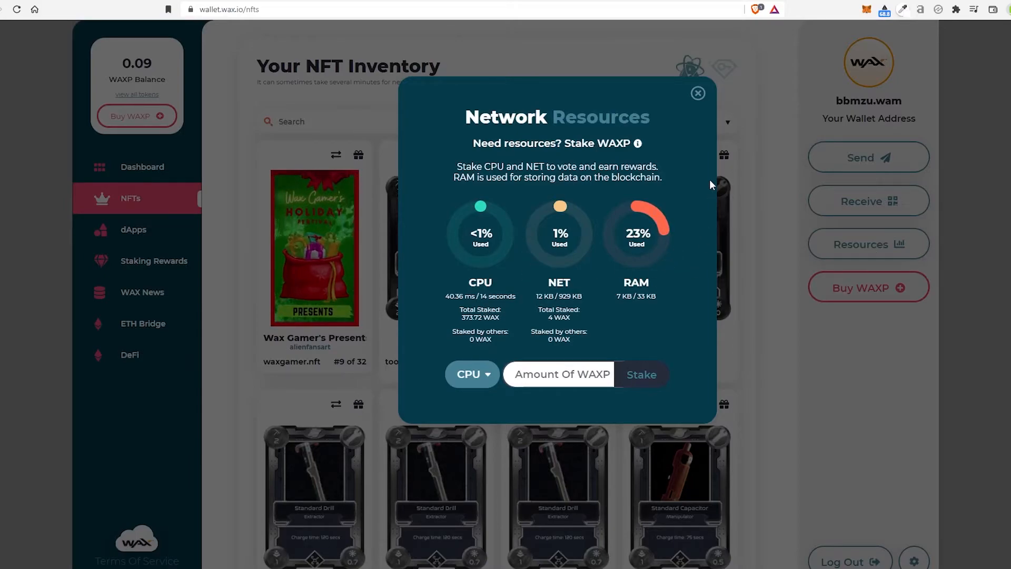
pyautogui.click(697, 92)
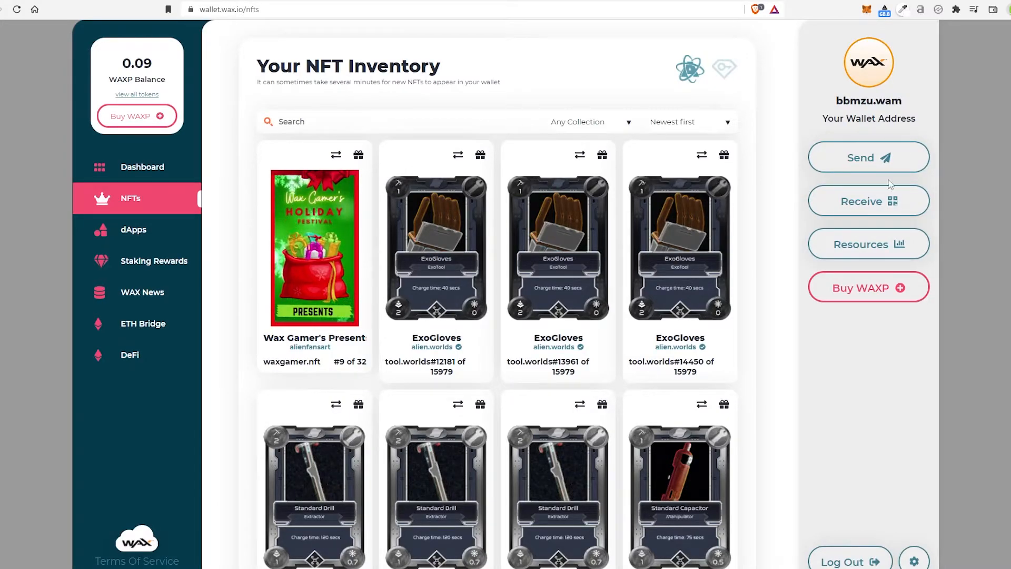
pyautogui.click(867, 244)
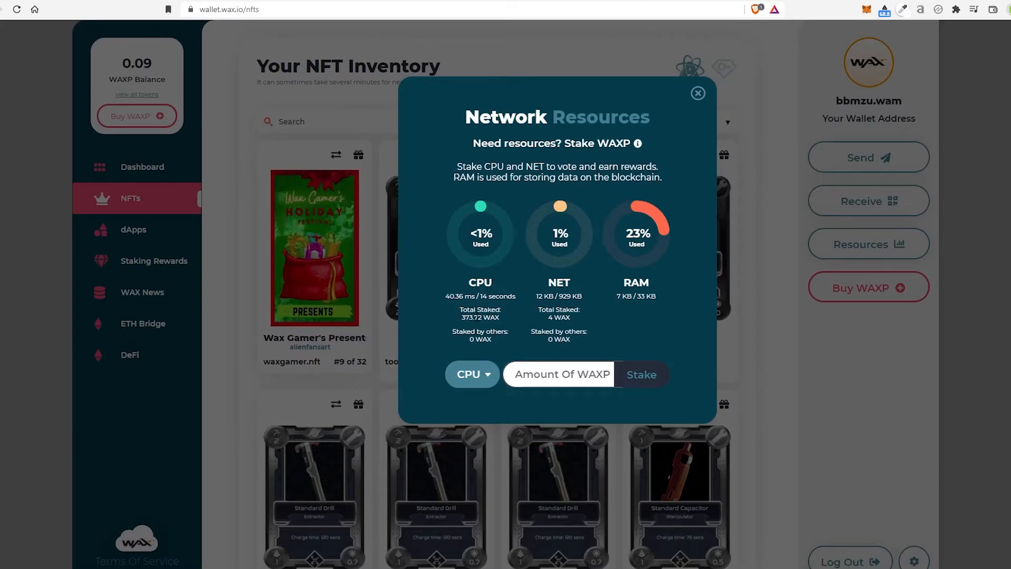
pyautogui.click(697, 92)
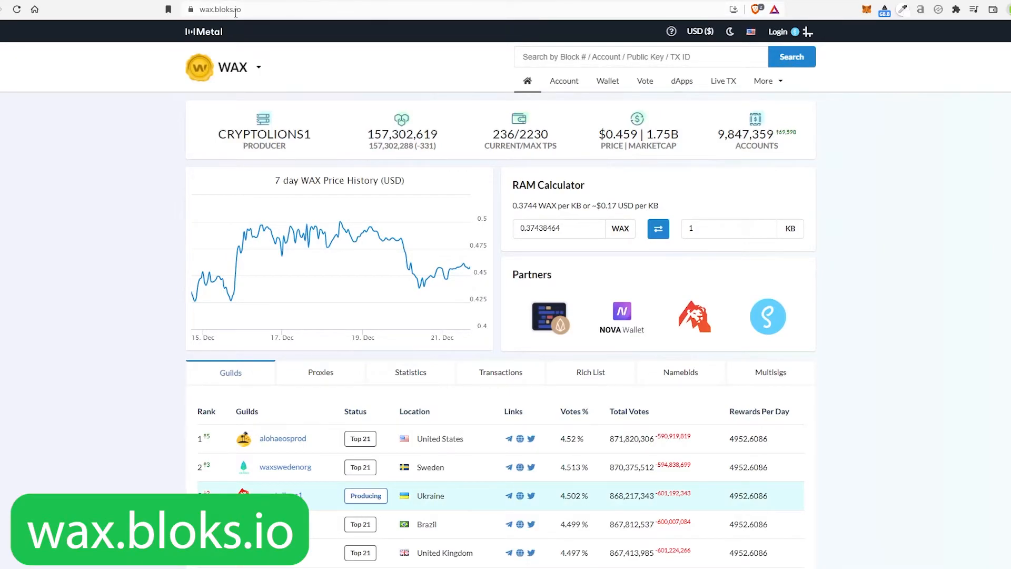
pyautogui.click(776, 31)
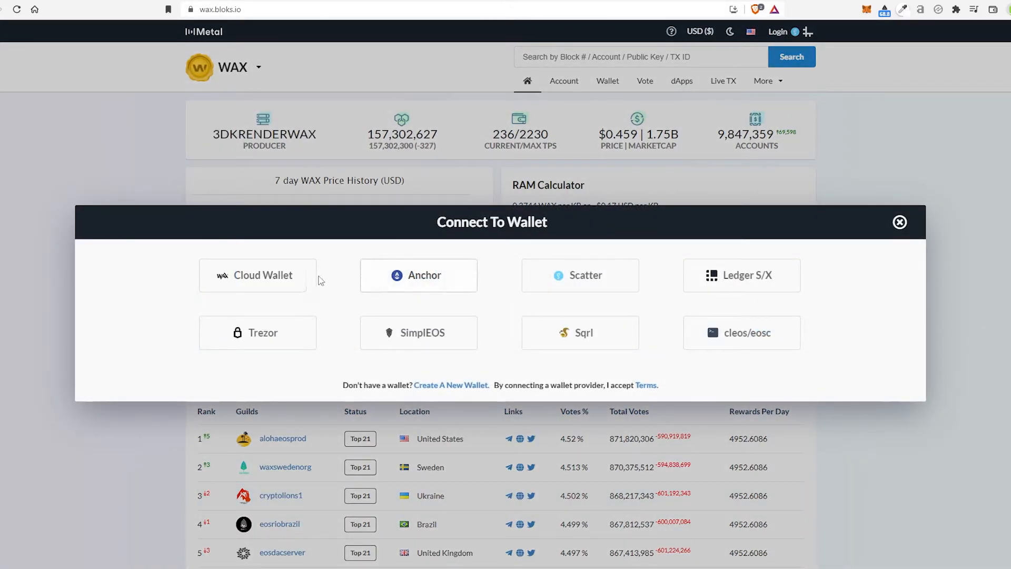
pyautogui.click(258, 275)
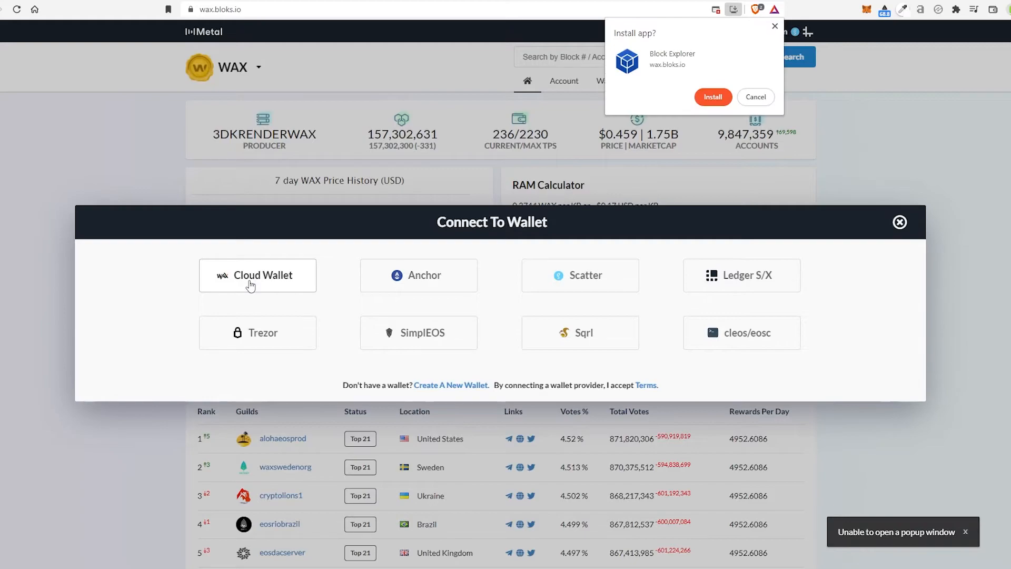
pyautogui.click(257, 275)
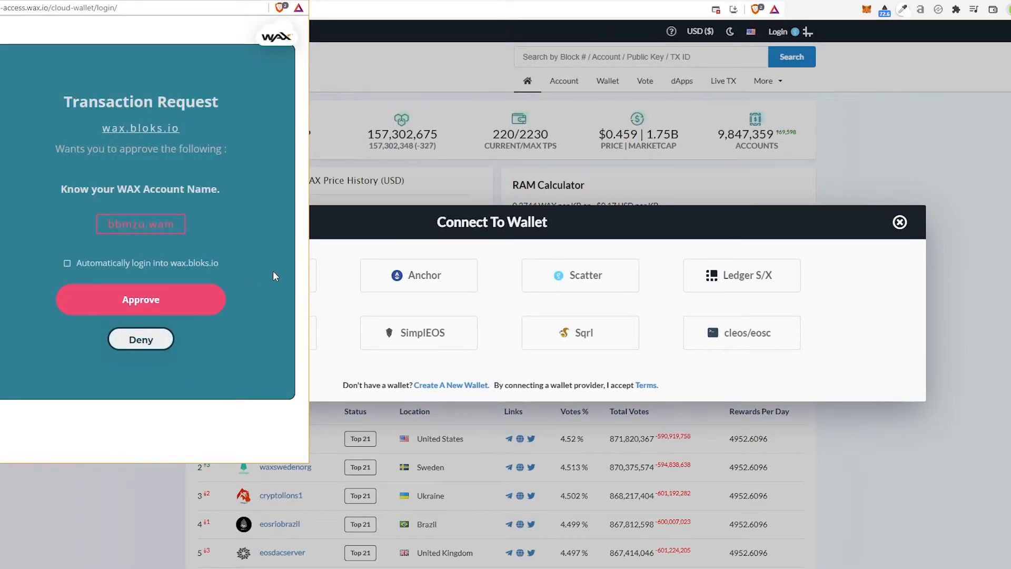
pyautogui.moveTo(140, 303)
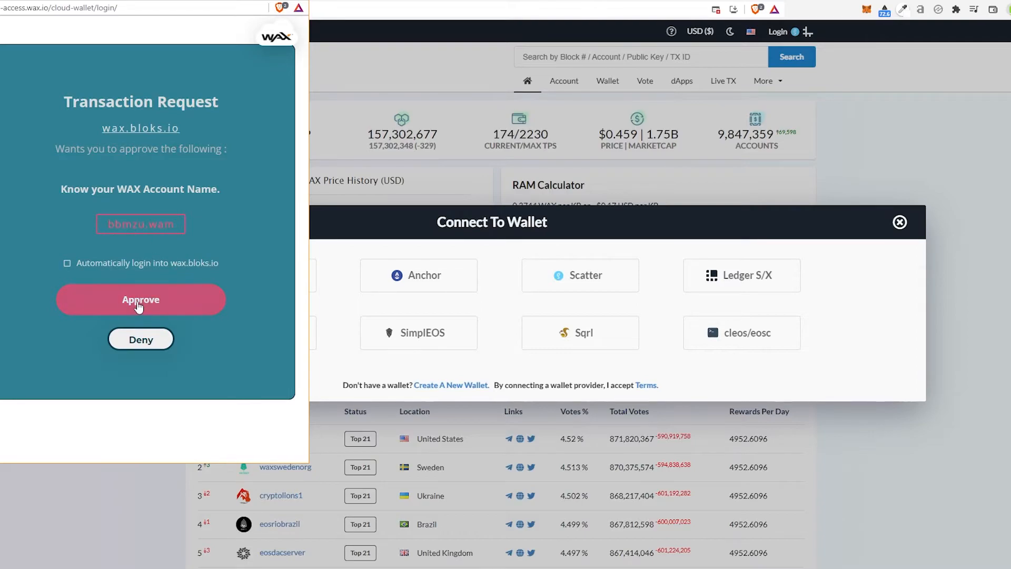
pyautogui.click(141, 299)
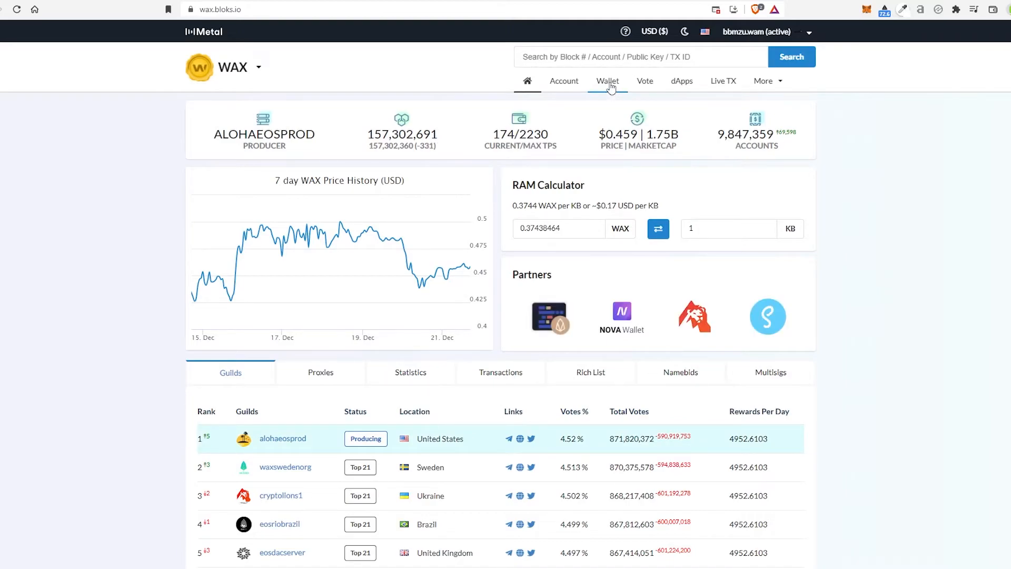
# Bring up the Unstake form under the wax.bloks.io wallet's Stake CPU/NET page
pyautogui.click(607, 80)
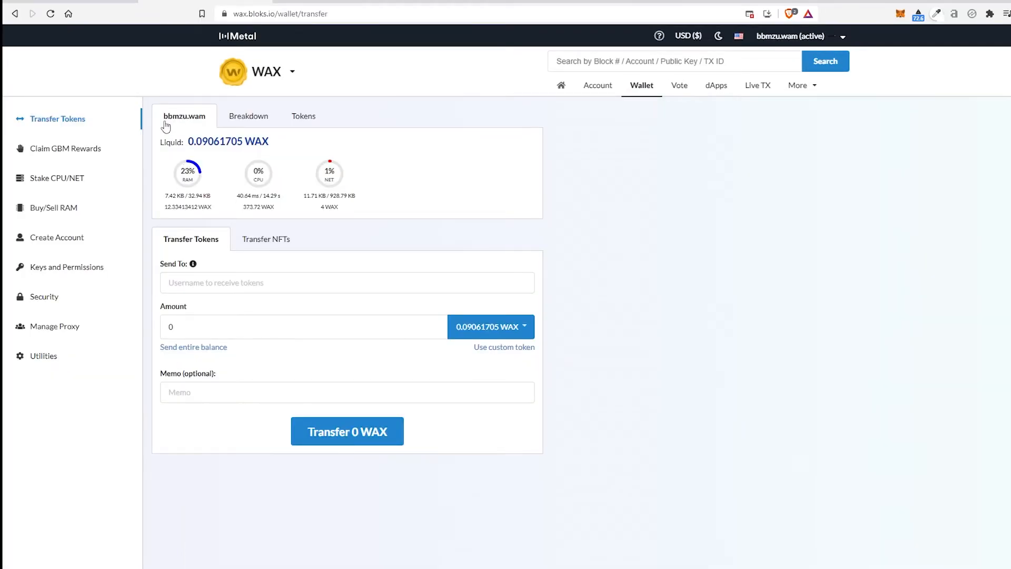
pyautogui.moveTo(425, 230)
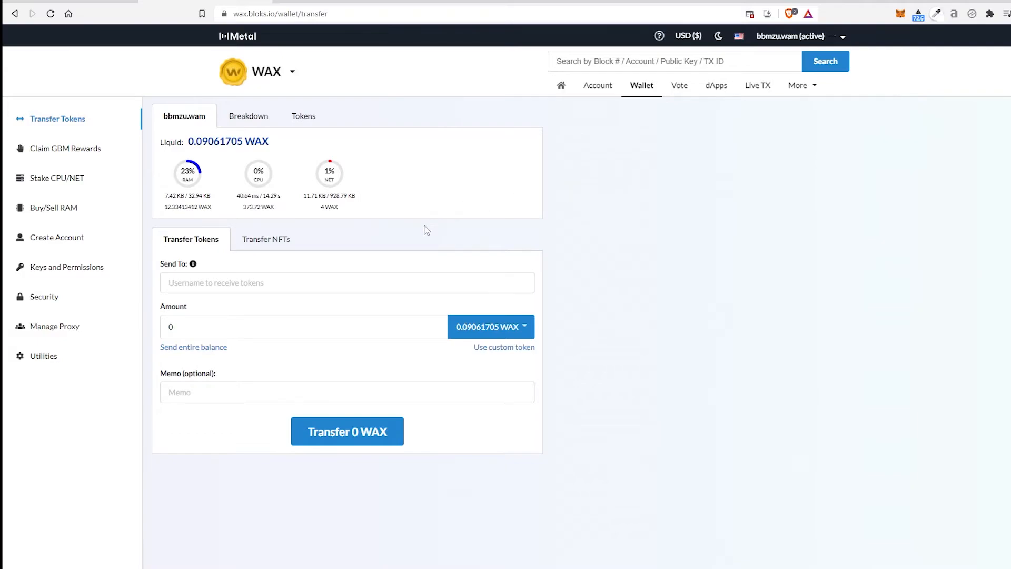
pyautogui.moveTo(57, 178)
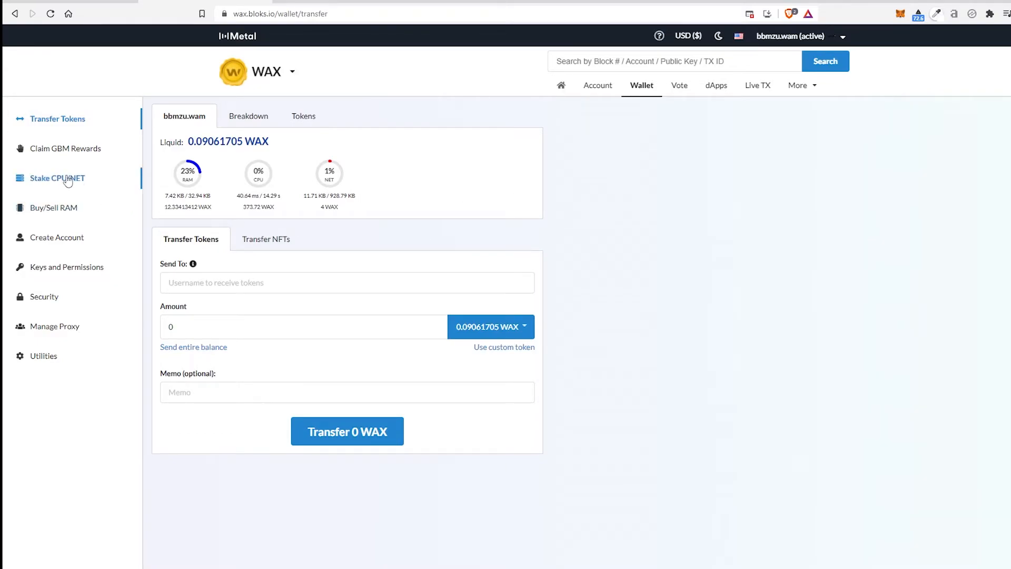
pyautogui.click(60, 178)
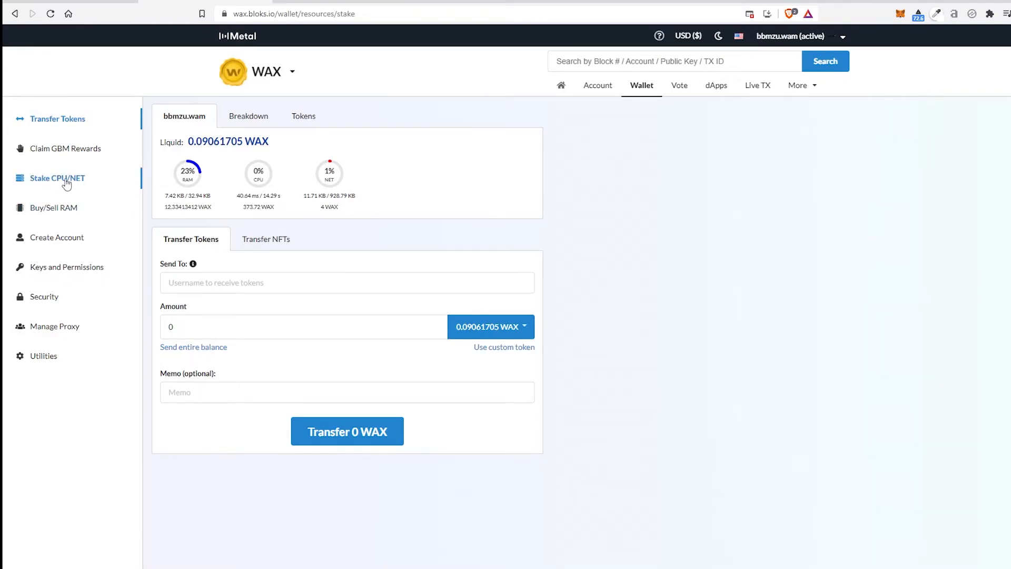
pyautogui.click(58, 177)
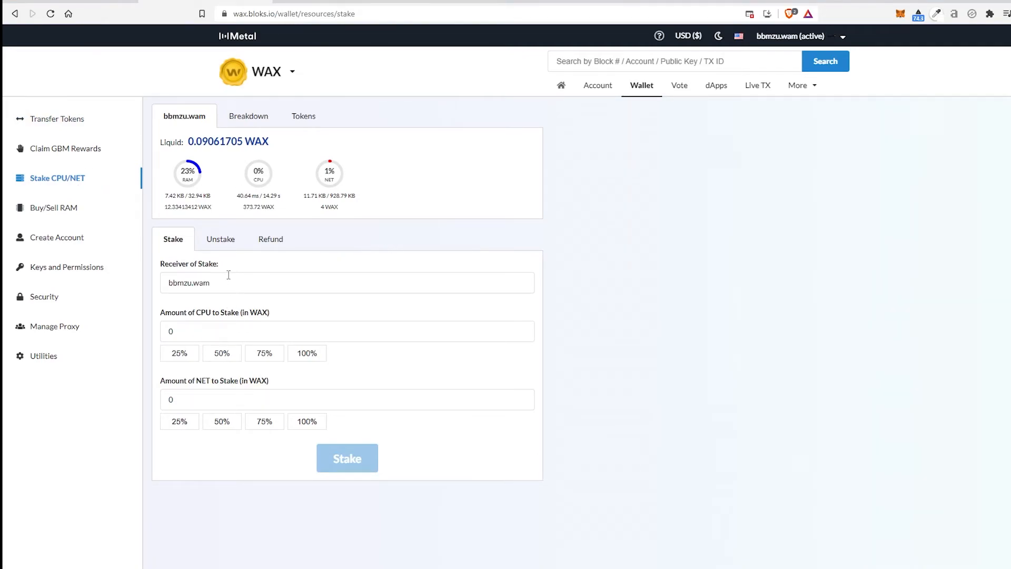
pyautogui.click(220, 238)
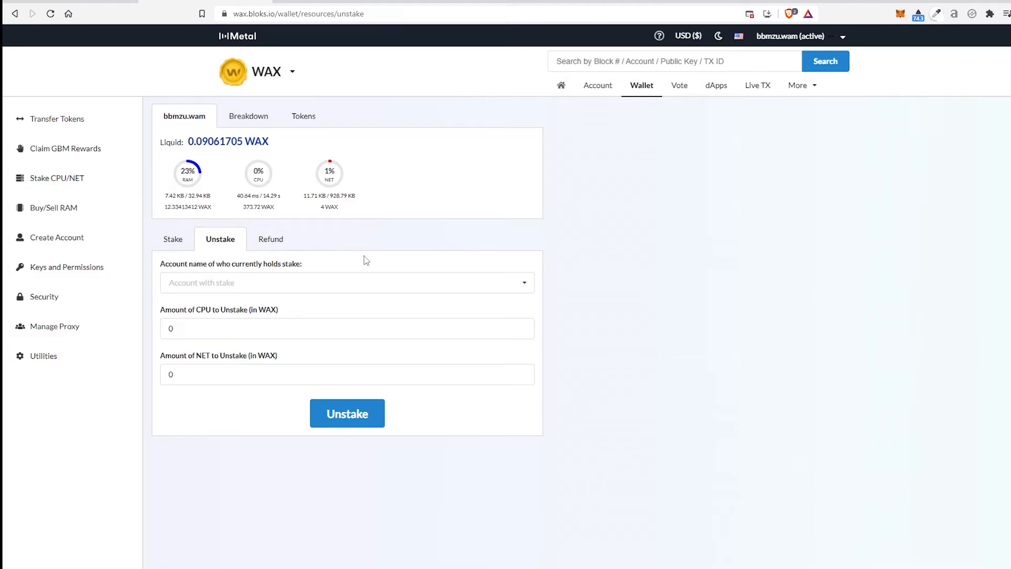
pyautogui.moveTo(228, 244)
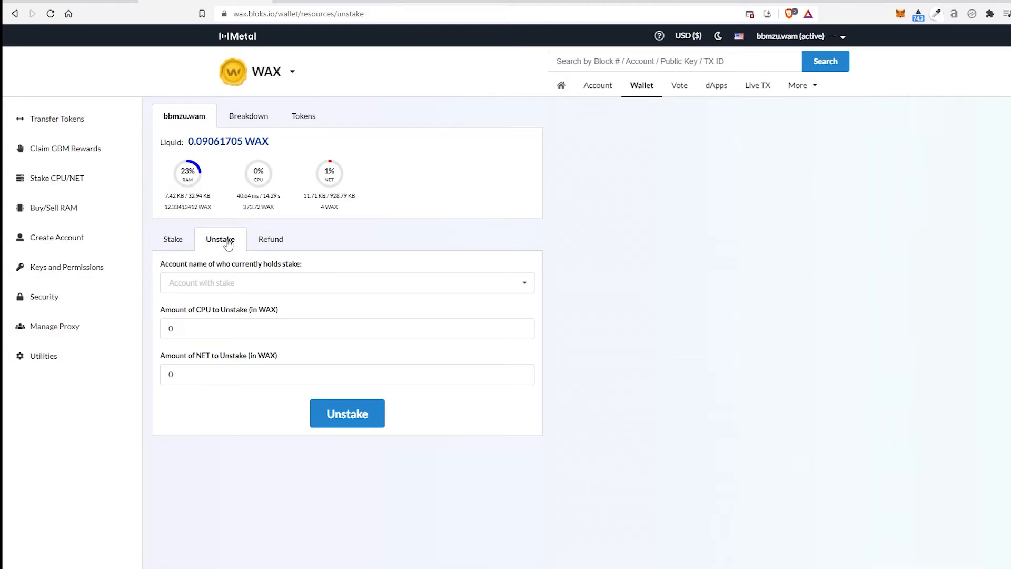
# Unstake 1 WAX of CPU from the holding account and approve it in Cloud Wallet
pyautogui.click(347, 282)
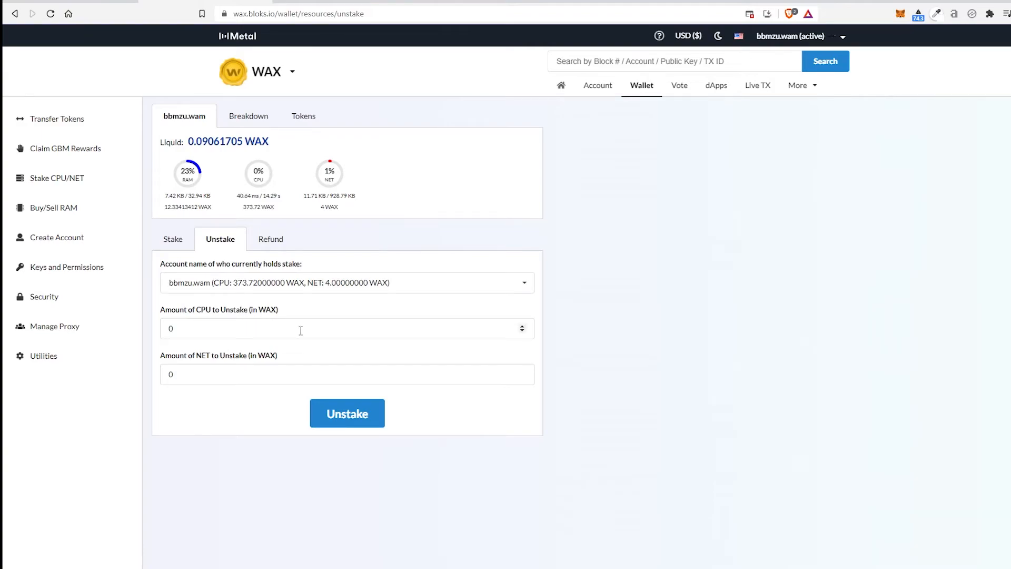
pyautogui.write('1')
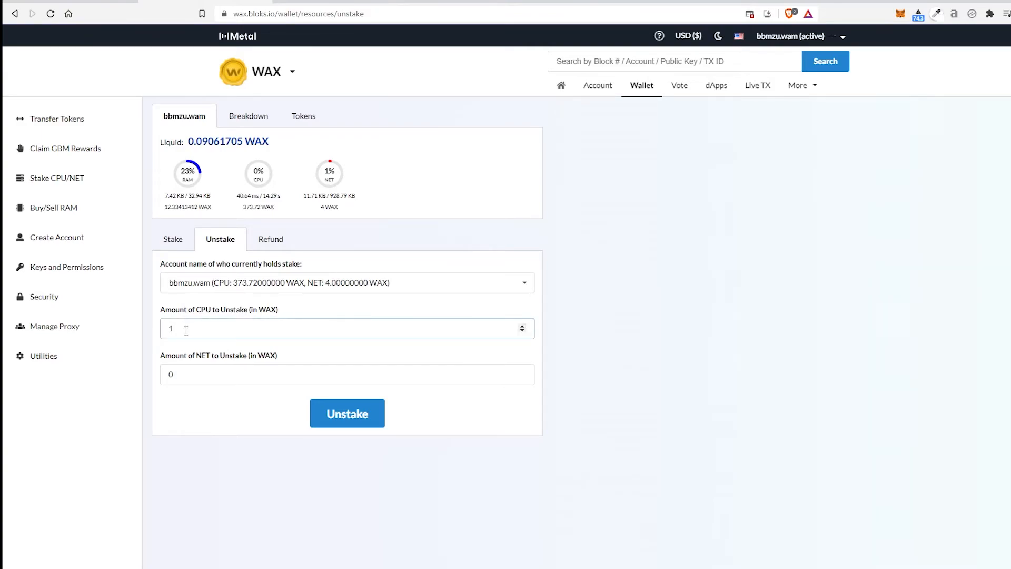
pyautogui.moveTo(254, 398)
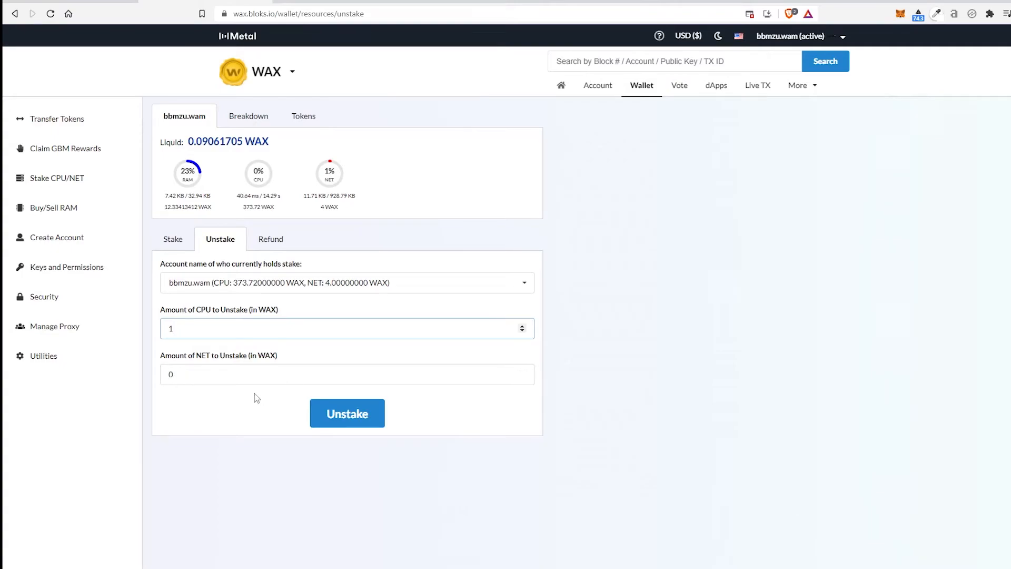
pyautogui.moveTo(215, 403)
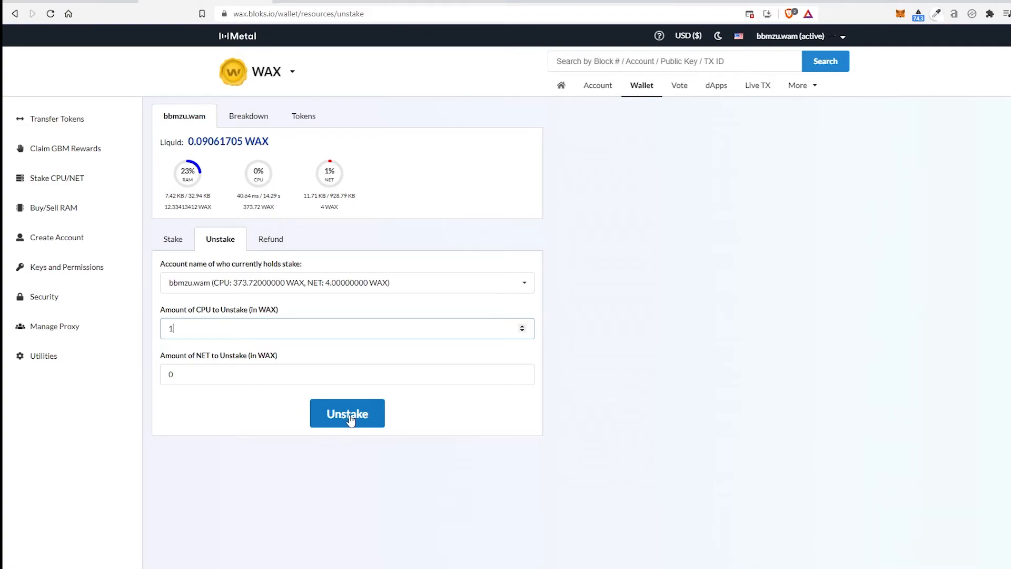
pyautogui.click(347, 413)
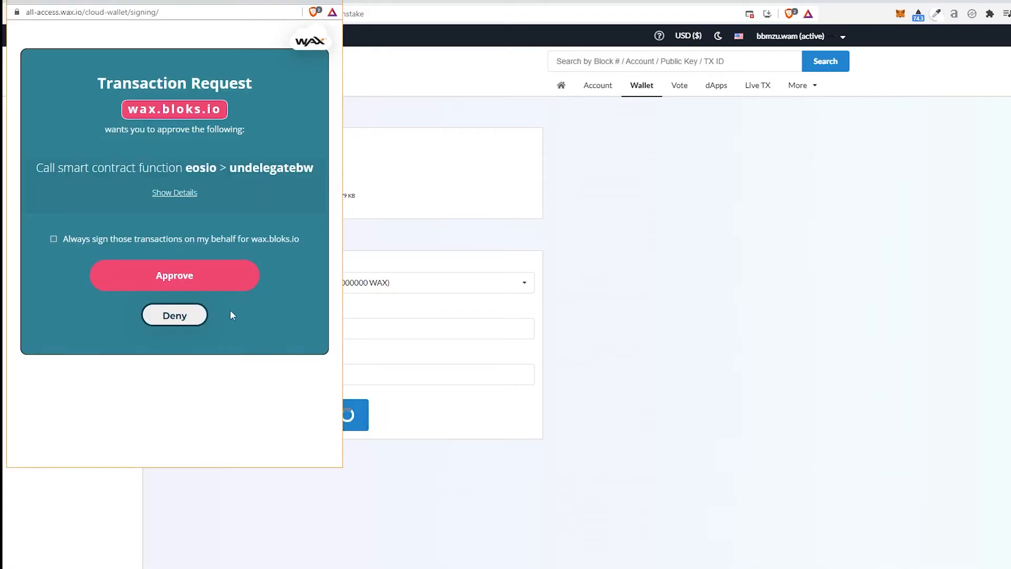
pyautogui.click(174, 275)
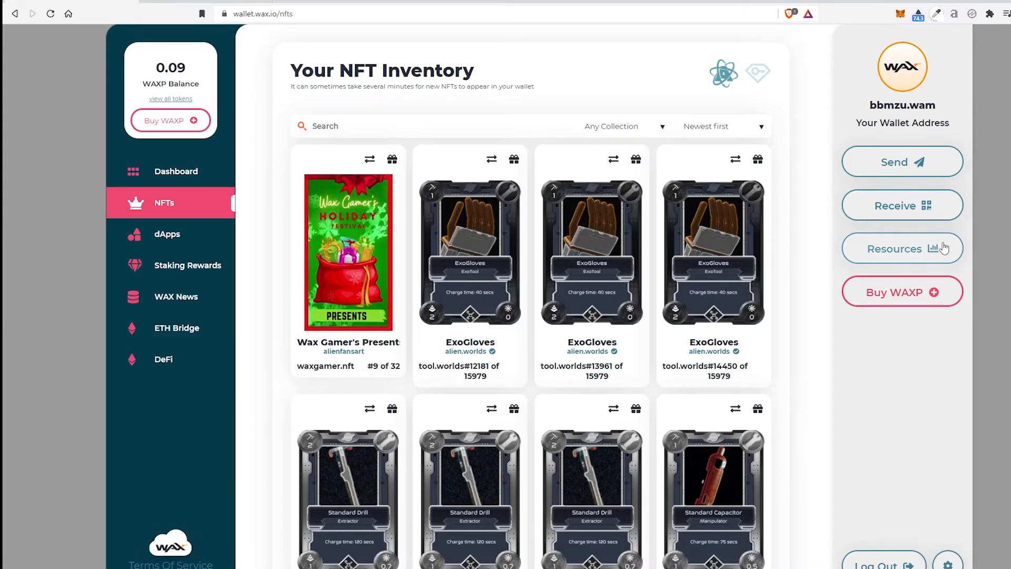
# Reopen Network Resources in the WAX Cloud Wallet tab, still showing 373.72 WAX CPU staked
pyautogui.click(902, 248)
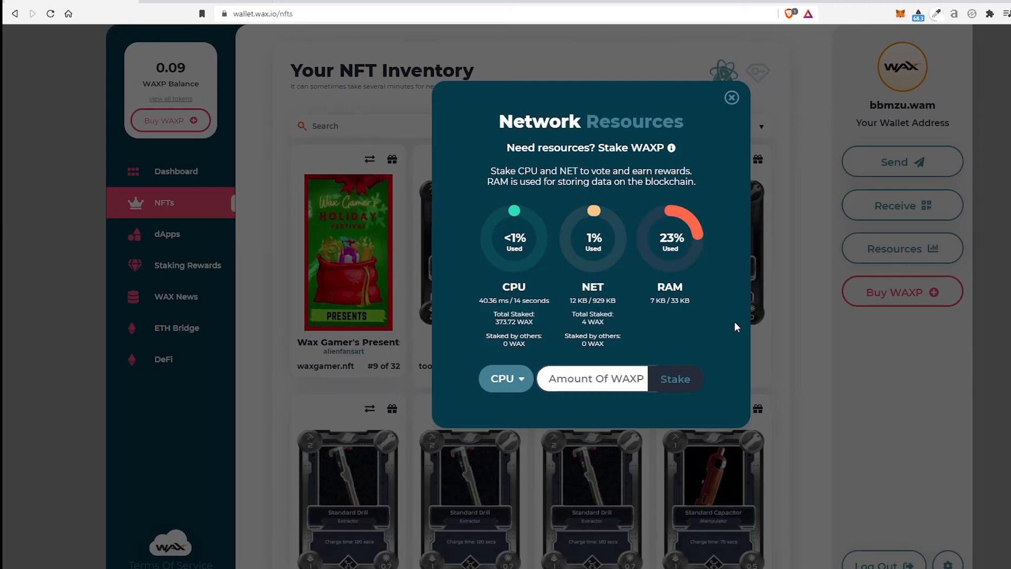
pyautogui.moveTo(714, 143)
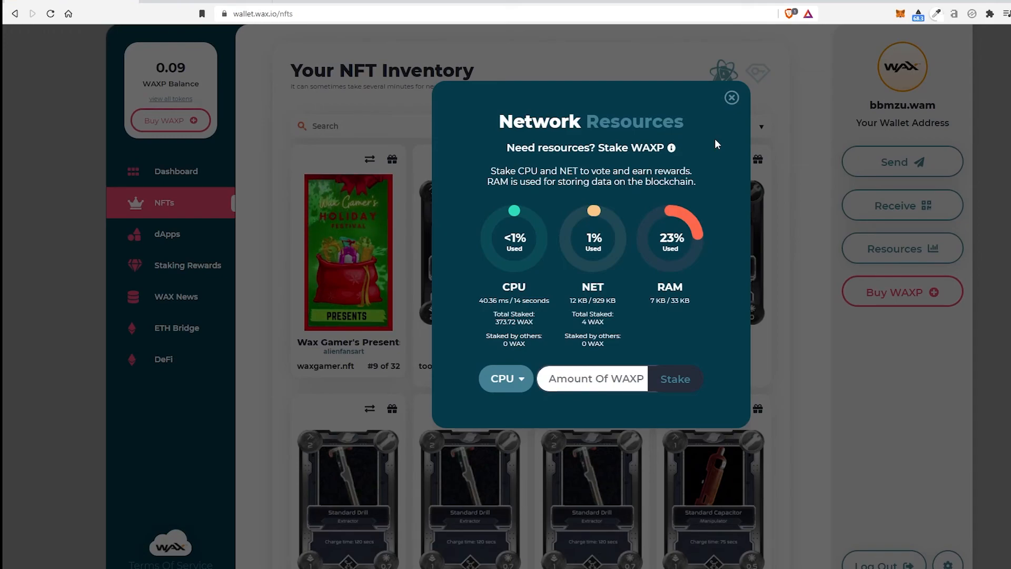
pyautogui.moveTo(688, 112)
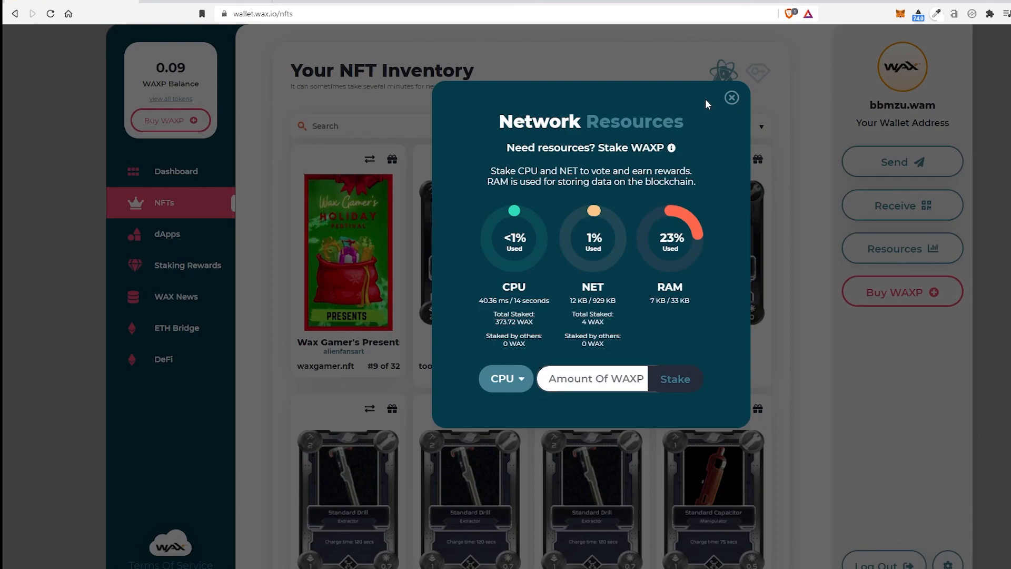
pyautogui.moveTo(737, 117)
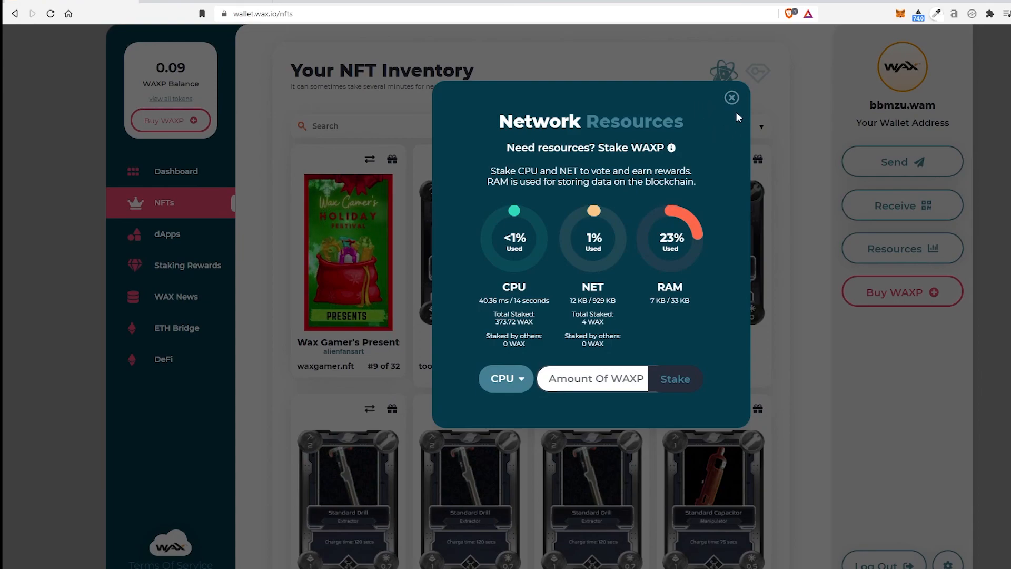